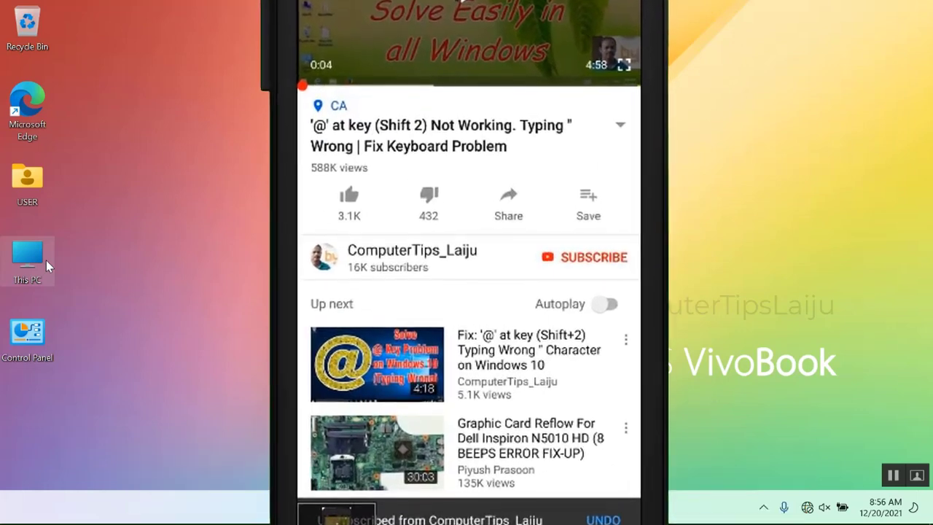
Step: Go back to the desktop showing only the Recycle Bin and Microsoft Edge icons
click(593, 257)
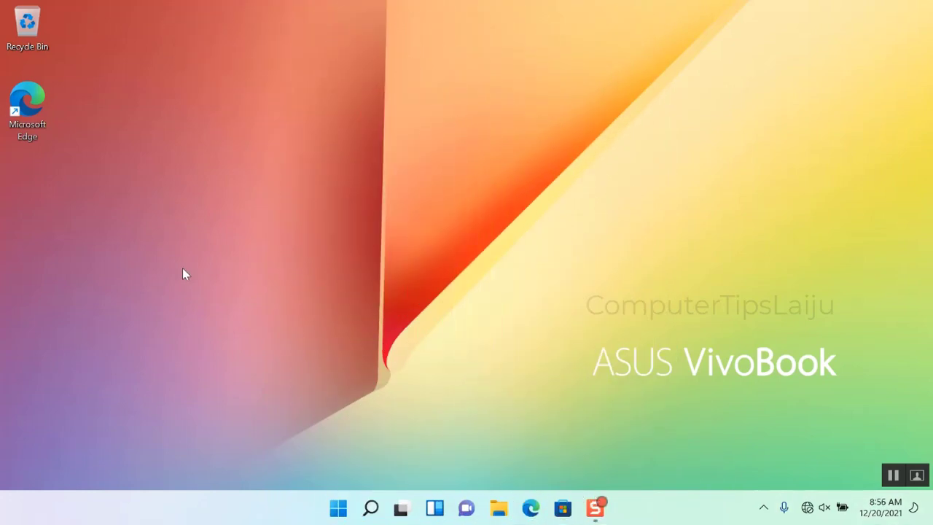
mouse_move(208, 82)
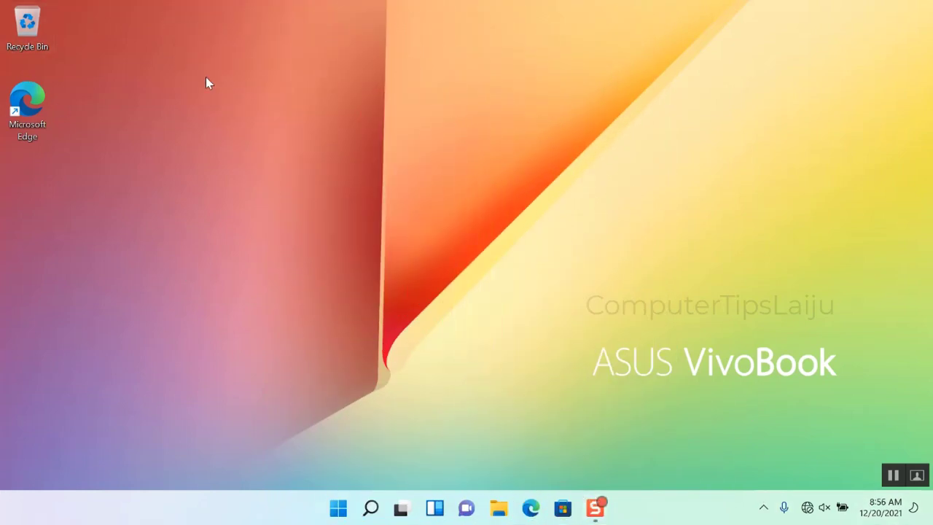
Step: Launch Personalize settings from the desktop's right-click menu
right_click(208, 84)
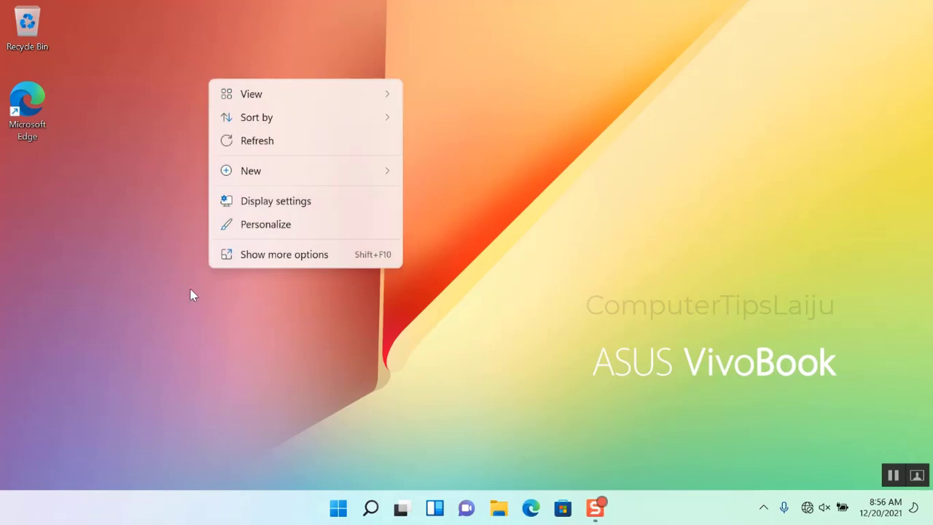
mouse_move(273, 164)
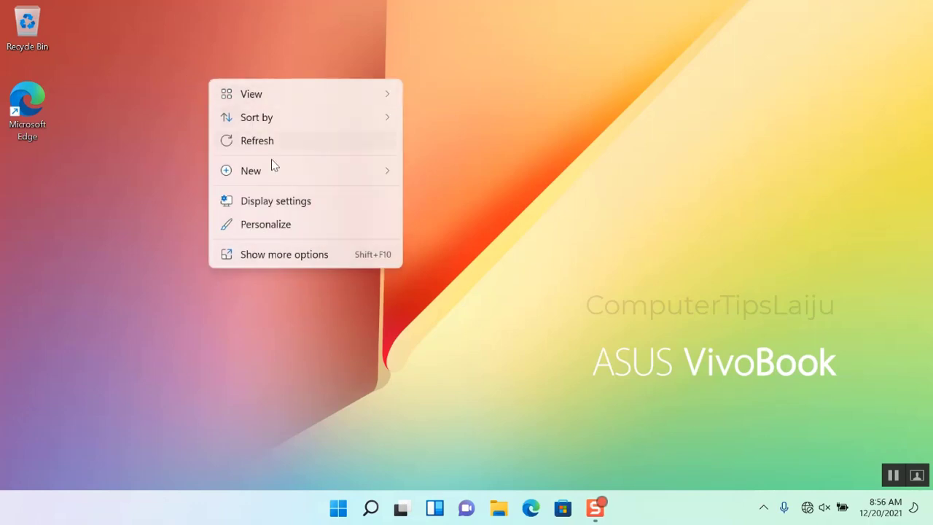
mouse_move(284, 229)
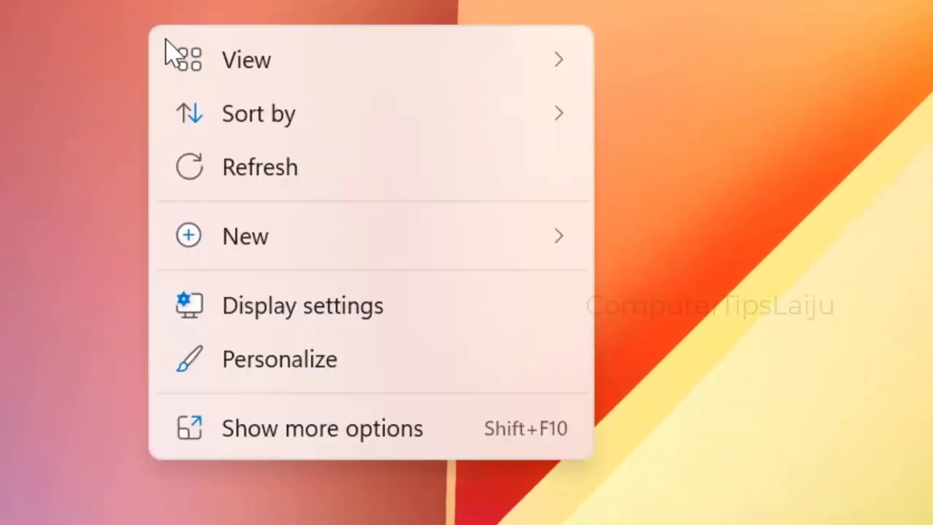
mouse_move(193, 292)
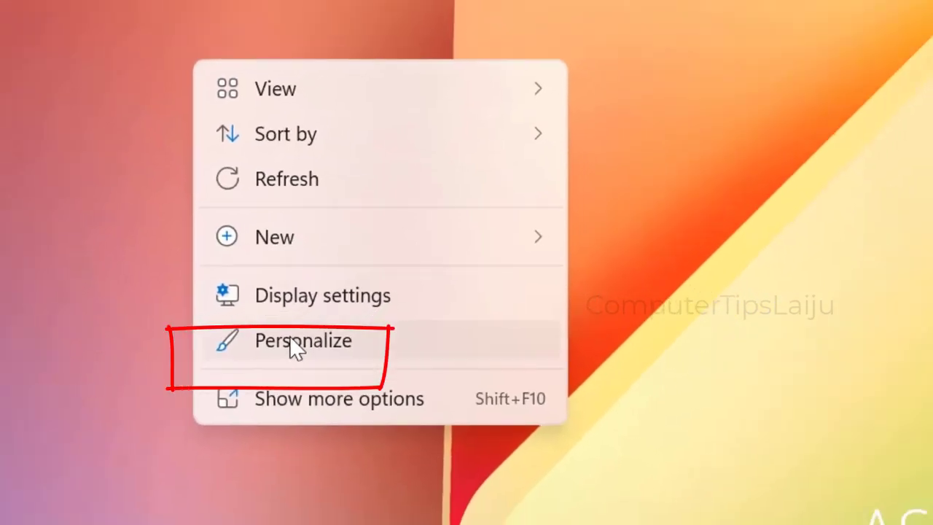
click(303, 340)
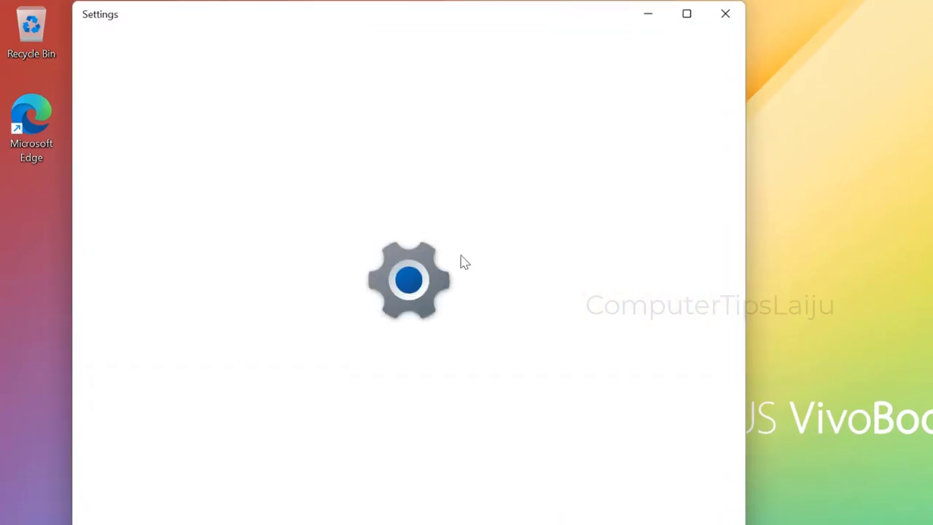
mouse_move(533, 368)
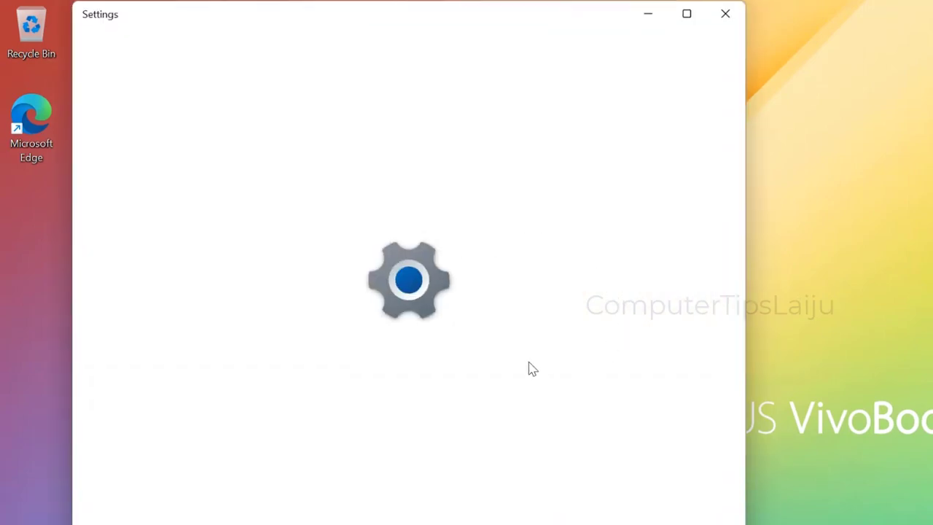
mouse_move(543, 336)
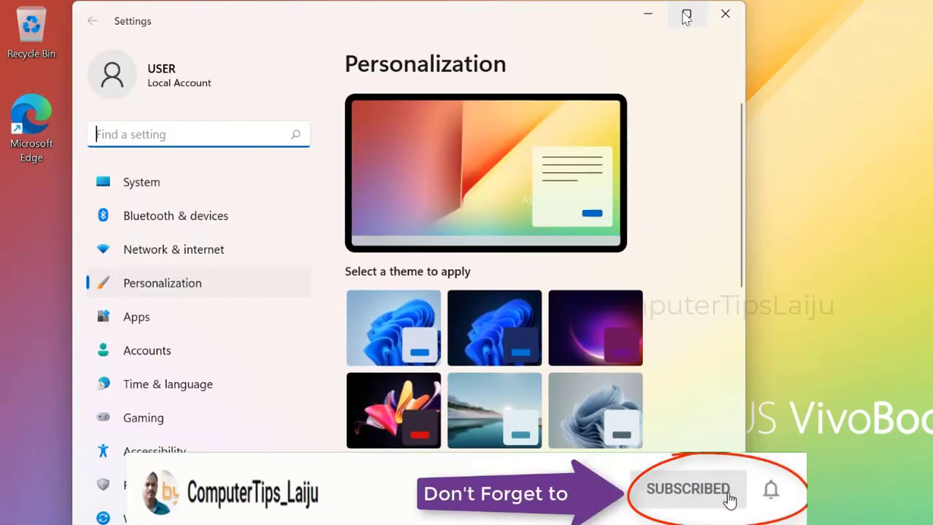
Step: Maximize the Settings window and go to the Personalization Themes page
click(686, 14)
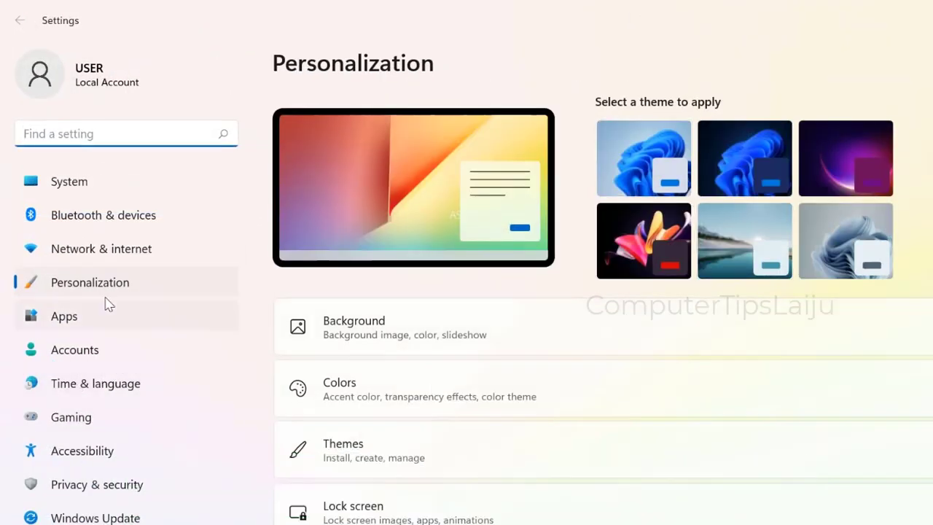
mouse_move(87, 404)
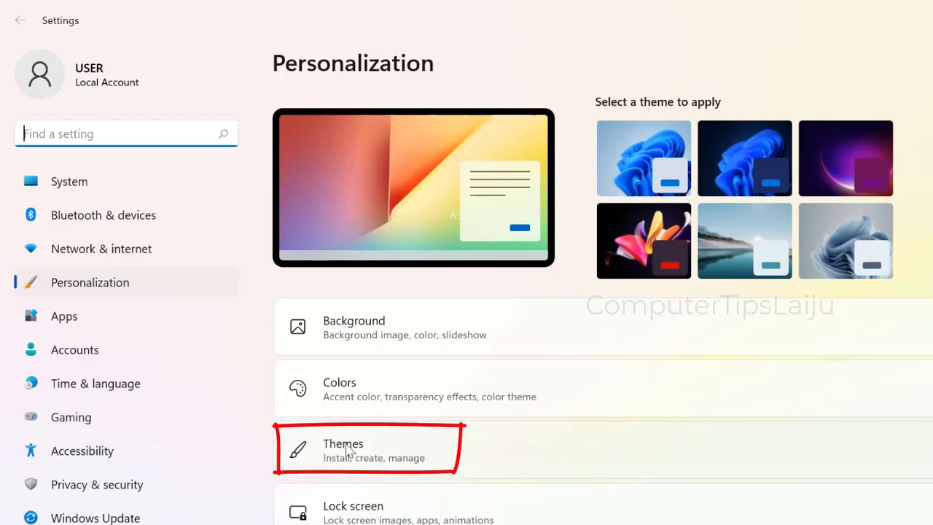
click(354, 448)
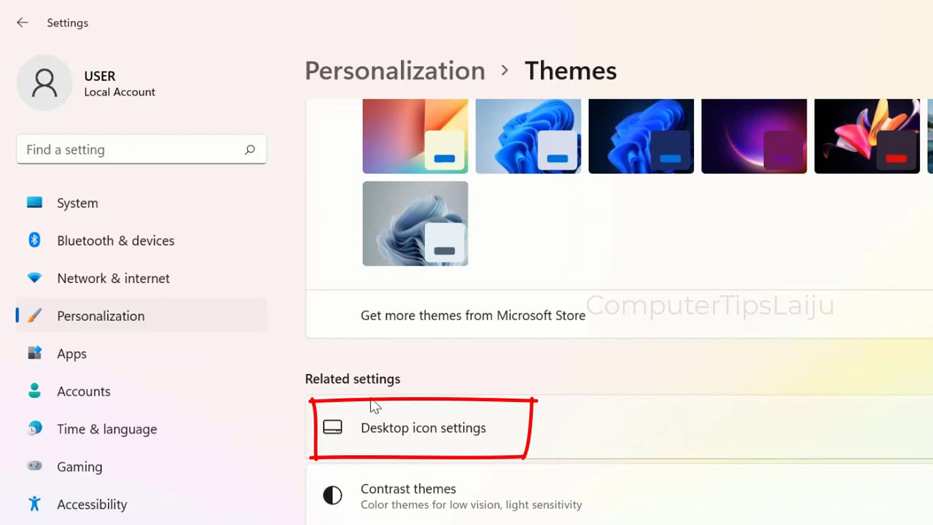
mouse_move(477, 443)
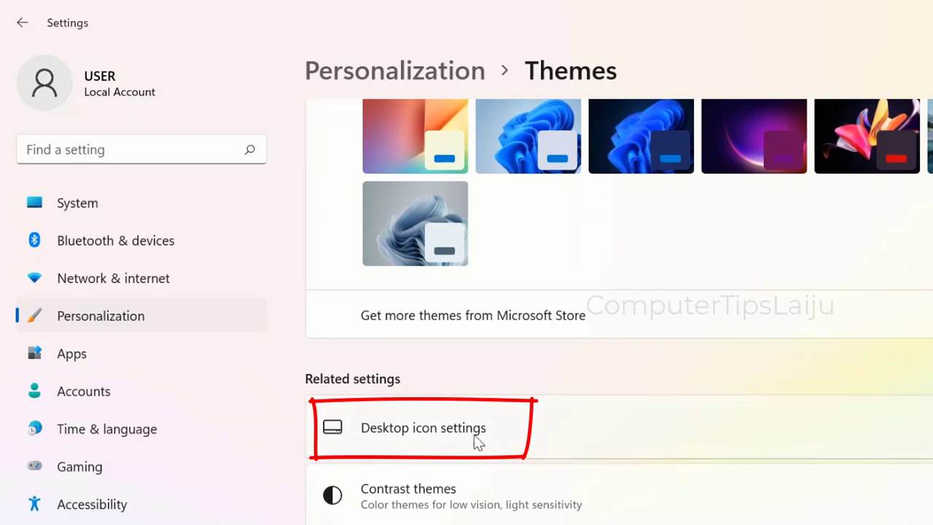
Step: Enable the Computer and Control Panel desktop icons in Desktop icon settings, confirm, and close Settings
click(422, 428)
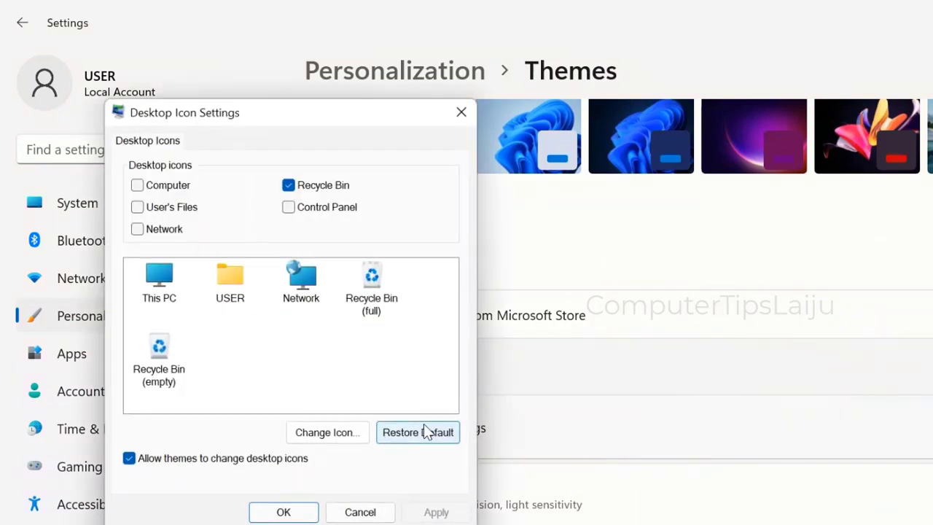
mouse_move(133, 205)
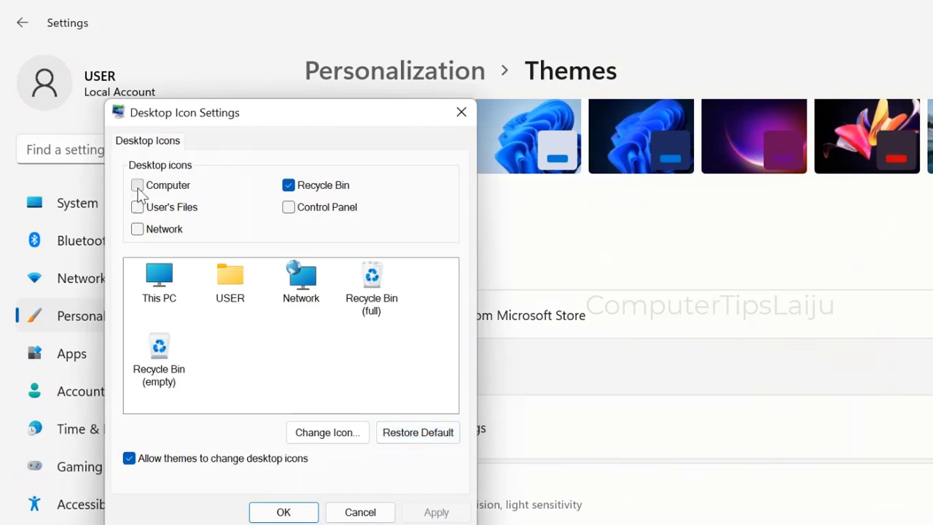
click(138, 185)
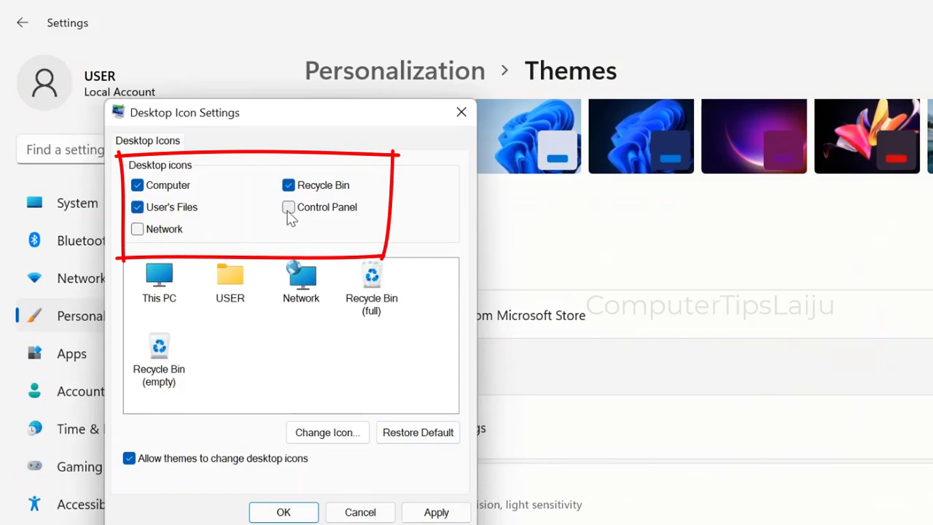
click(288, 207)
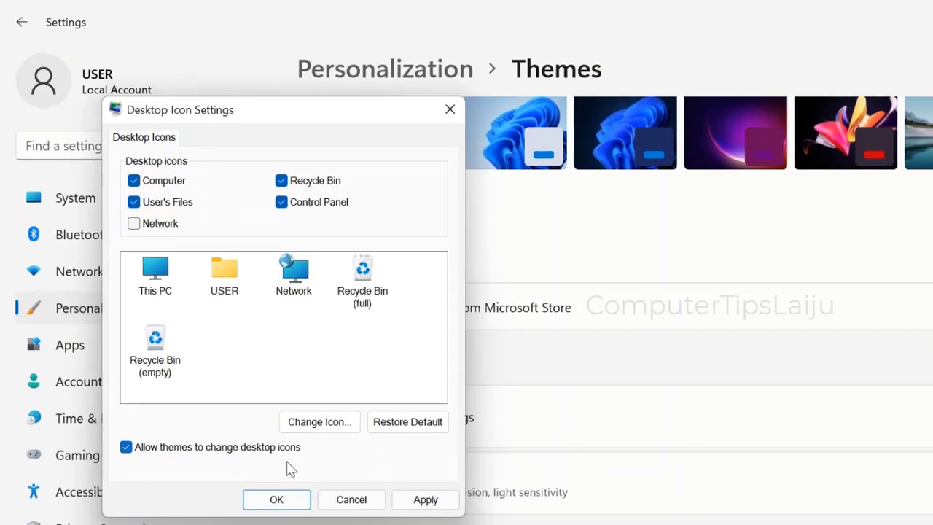
click(276, 499)
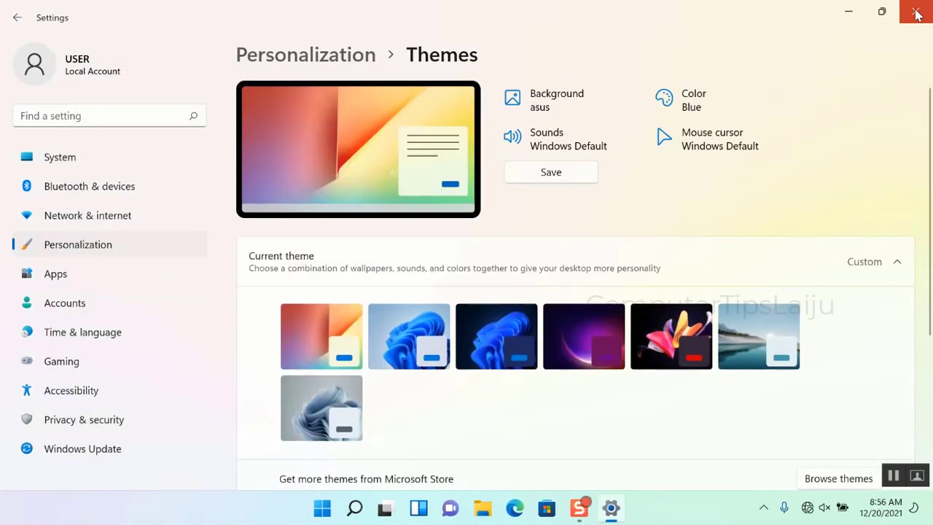
click(916, 13)
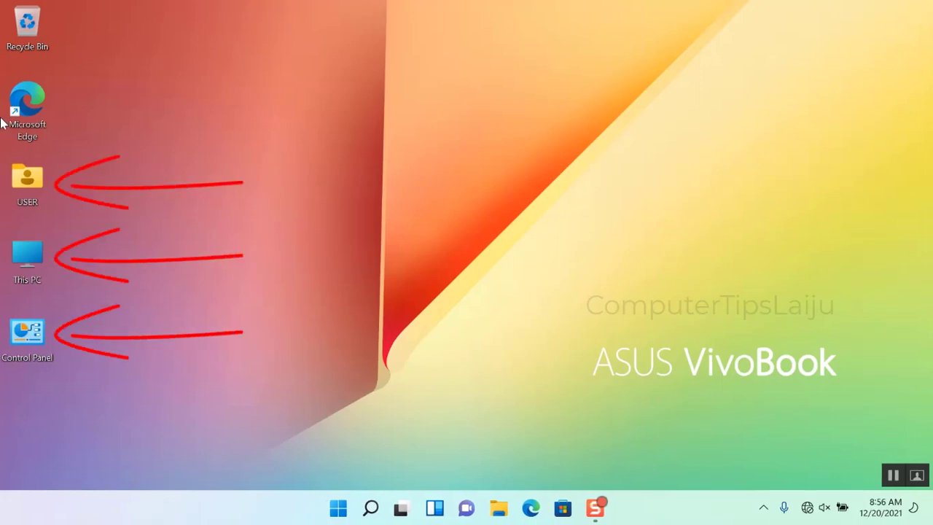
mouse_move(149, 257)
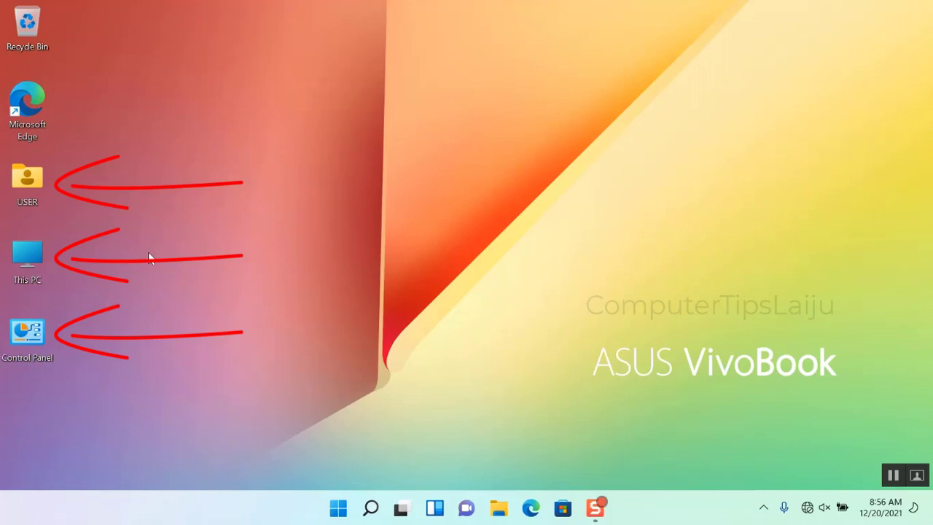
Step: Open This PC in File Explorer from its new desktop icon
double_click(27, 252)
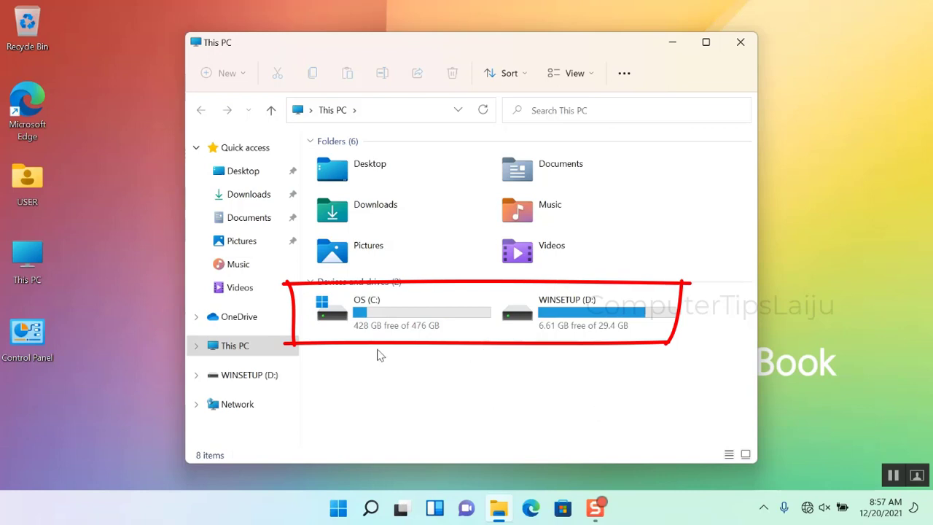
mouse_move(546, 317)
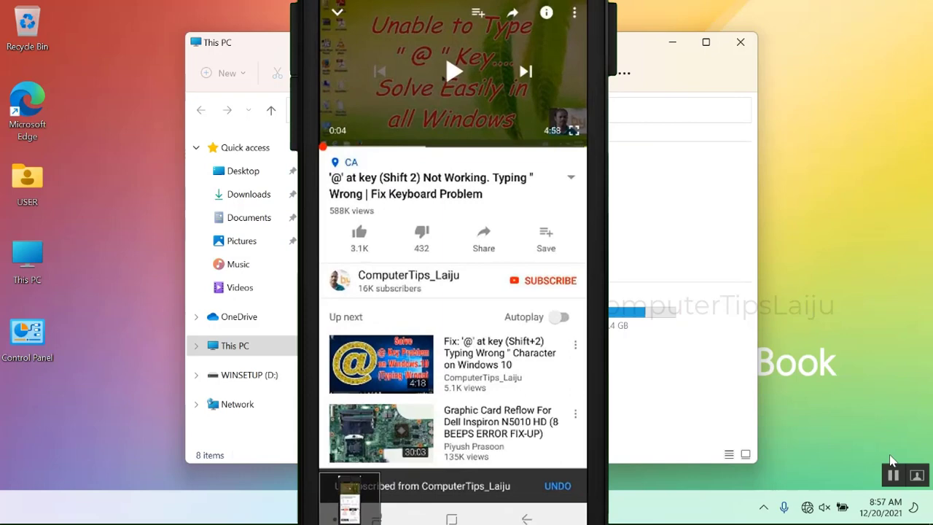
click(542, 280)
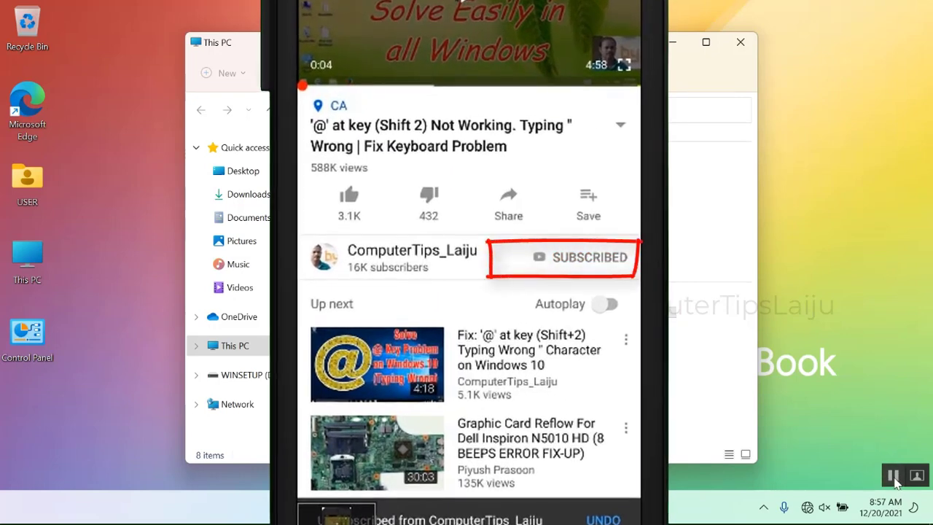